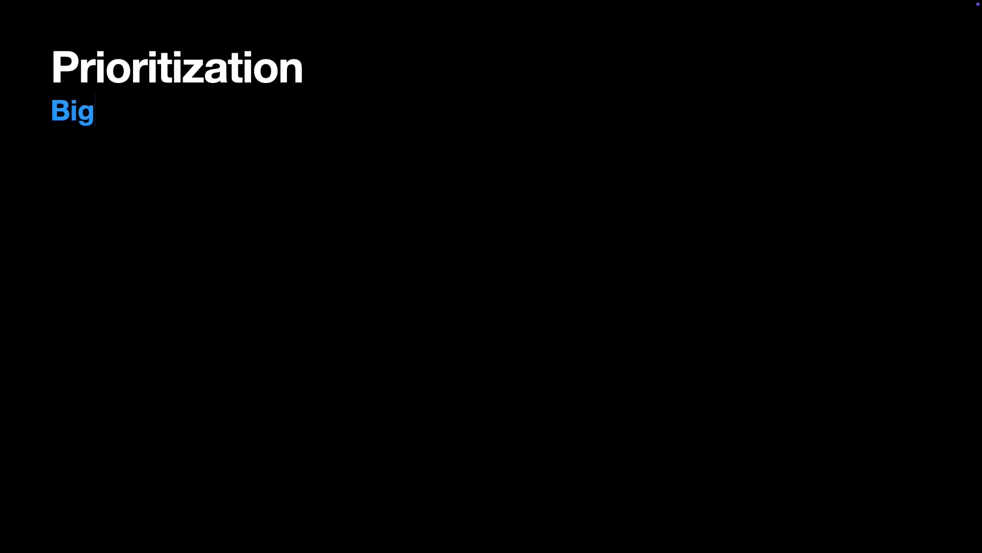
type("Tech")
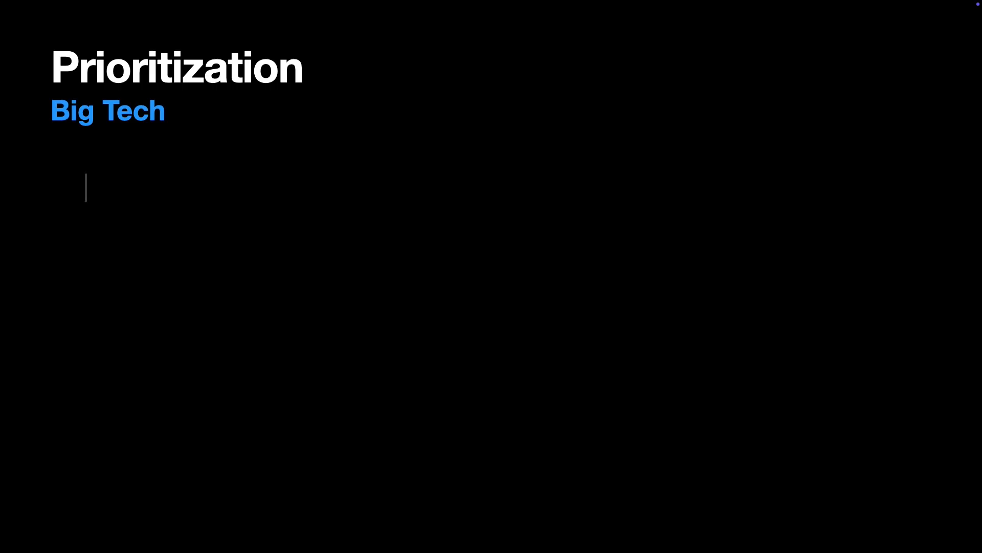
type("Algorithms")
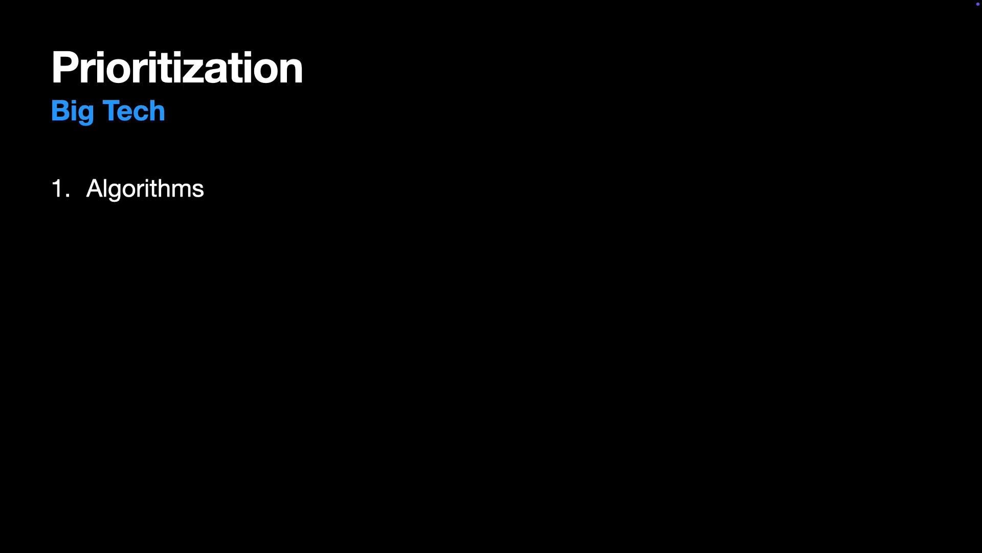
type("Q&A on fundamentals")
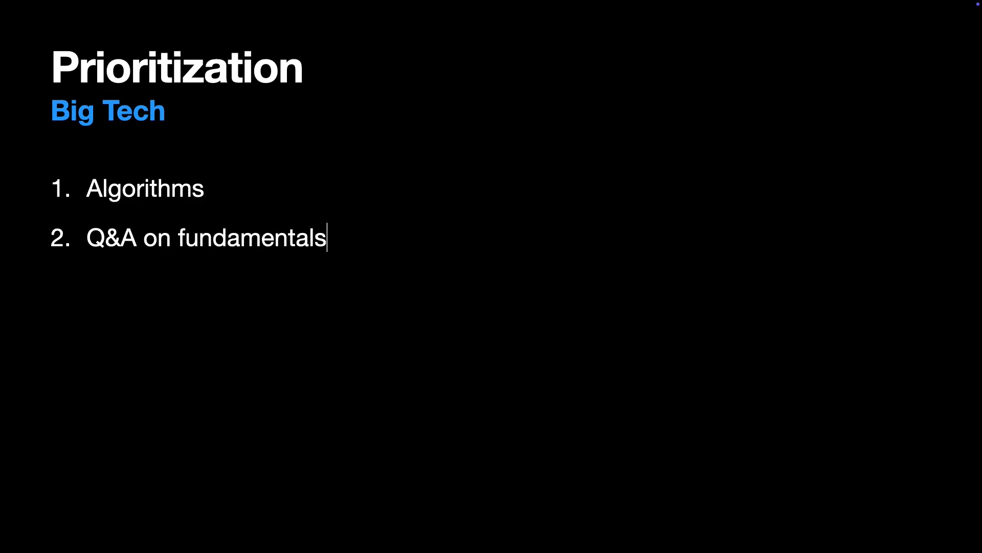
type("Coding")
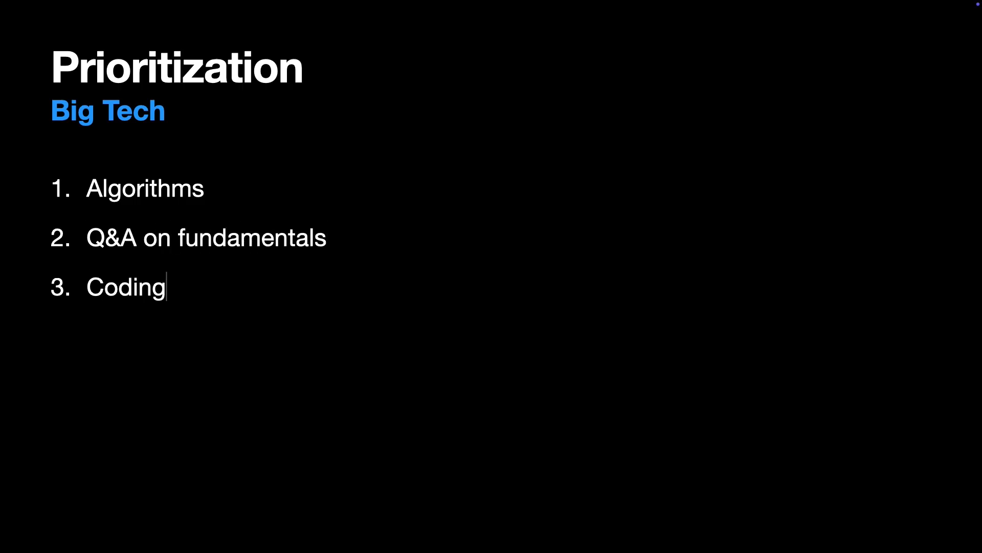
type("a small app")
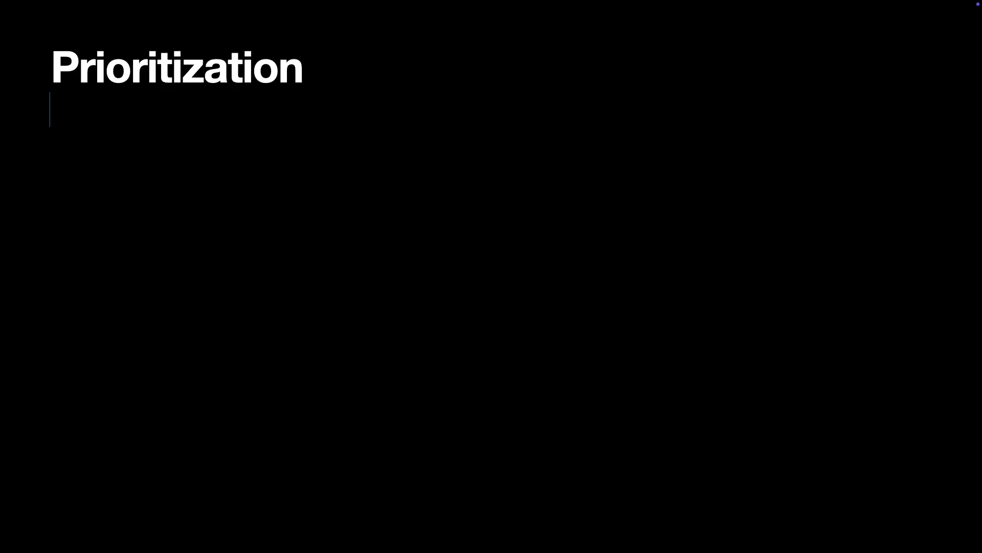
type("Startups and mid-sized companies")
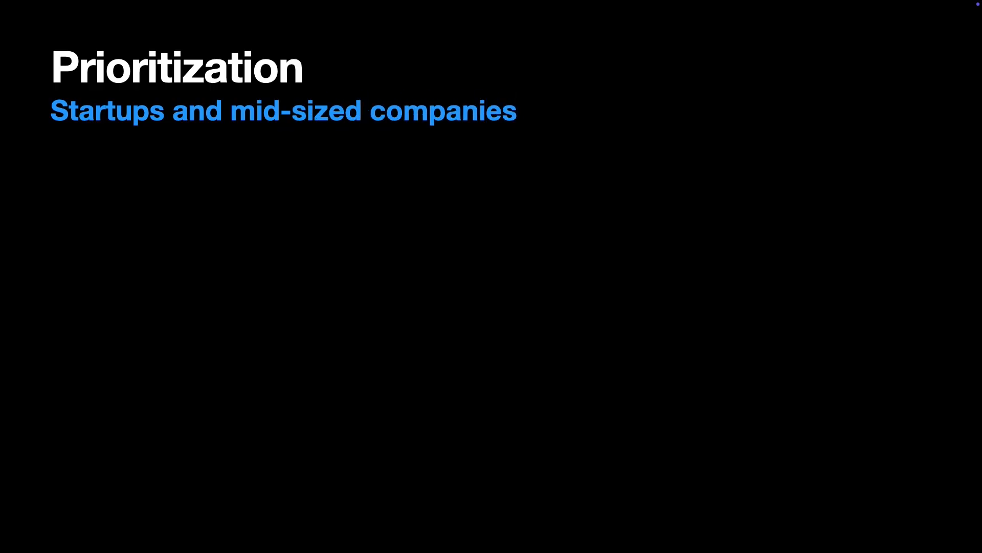
type("Coding a small app")
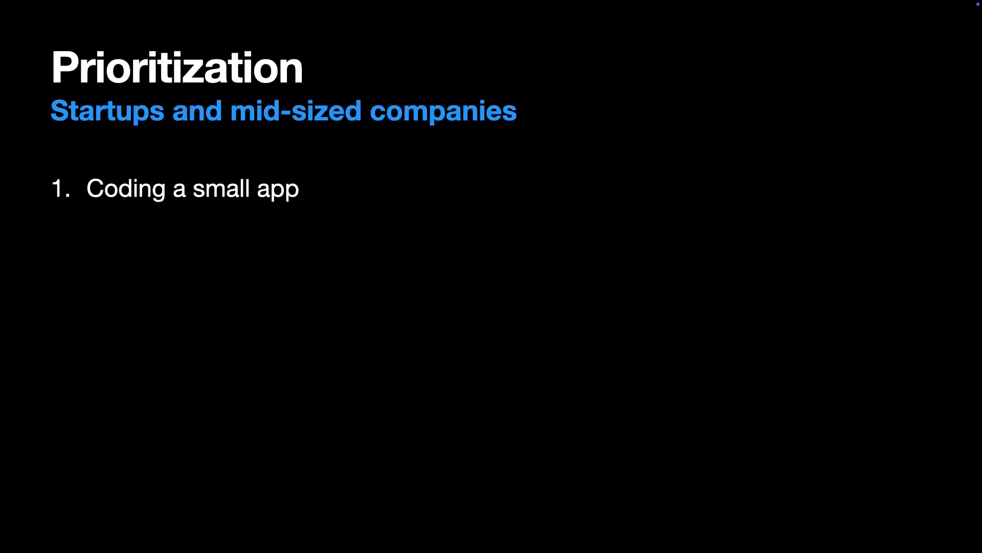
type("Q&A on fund")
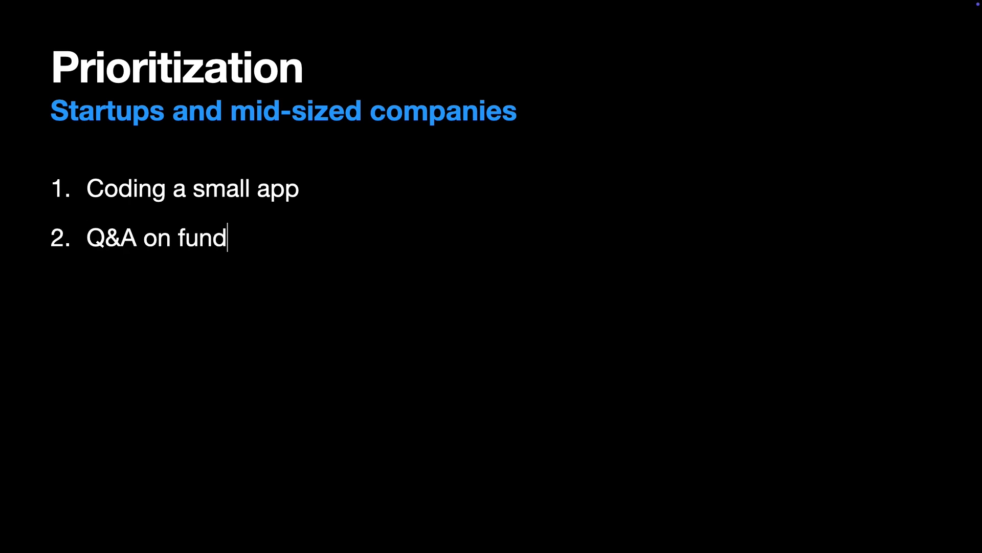
type("amentals")
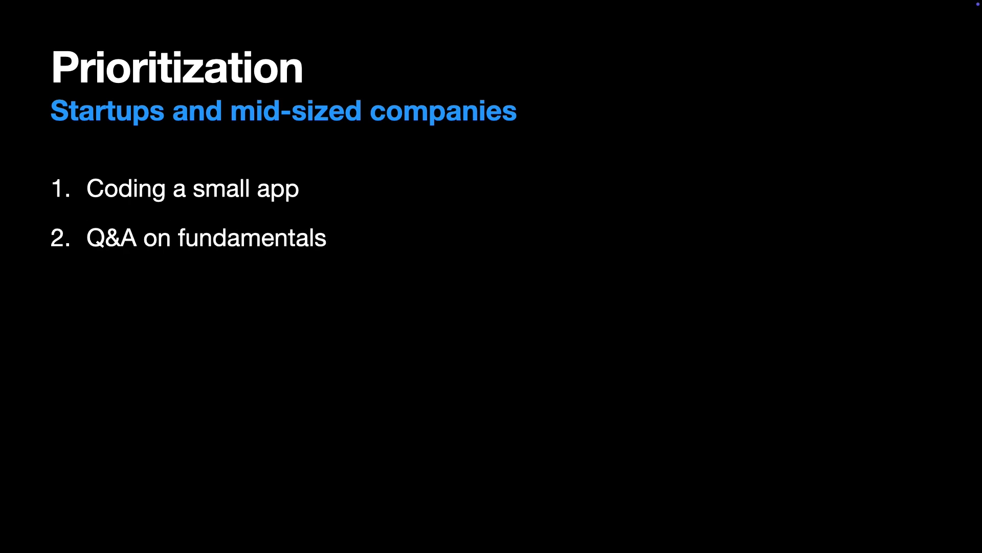
type("Take-Ho")
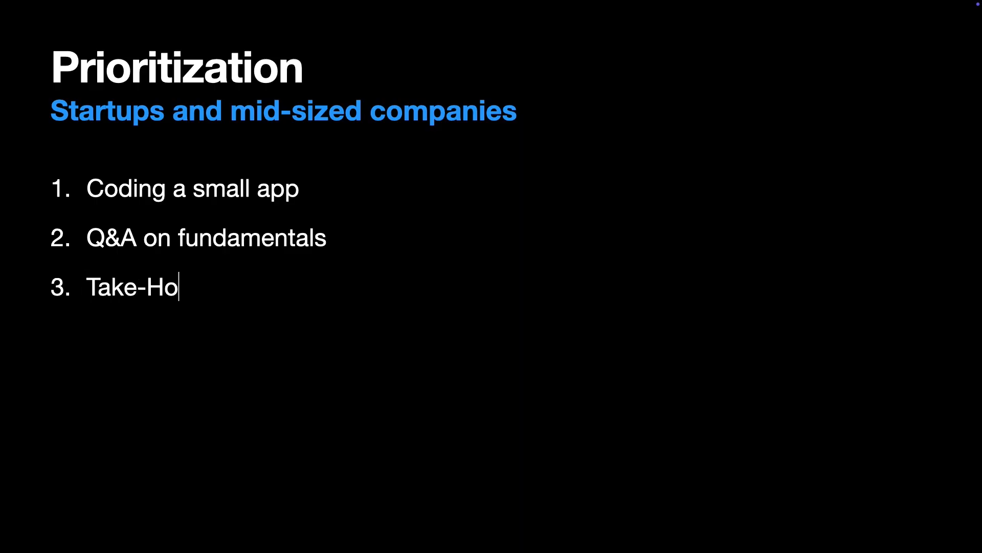
type("me project")
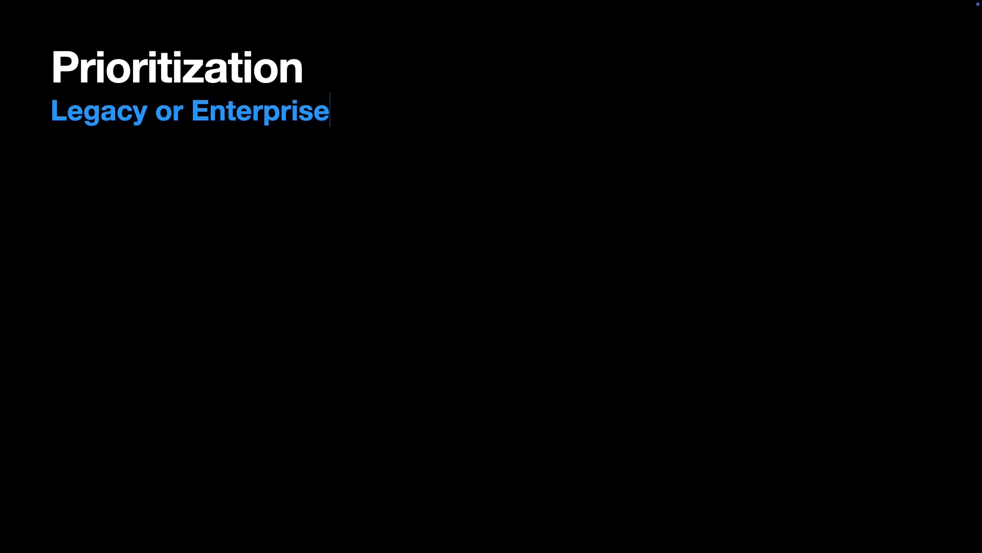
type("companies")
type("Q&A on fundamentals (UIKit &")
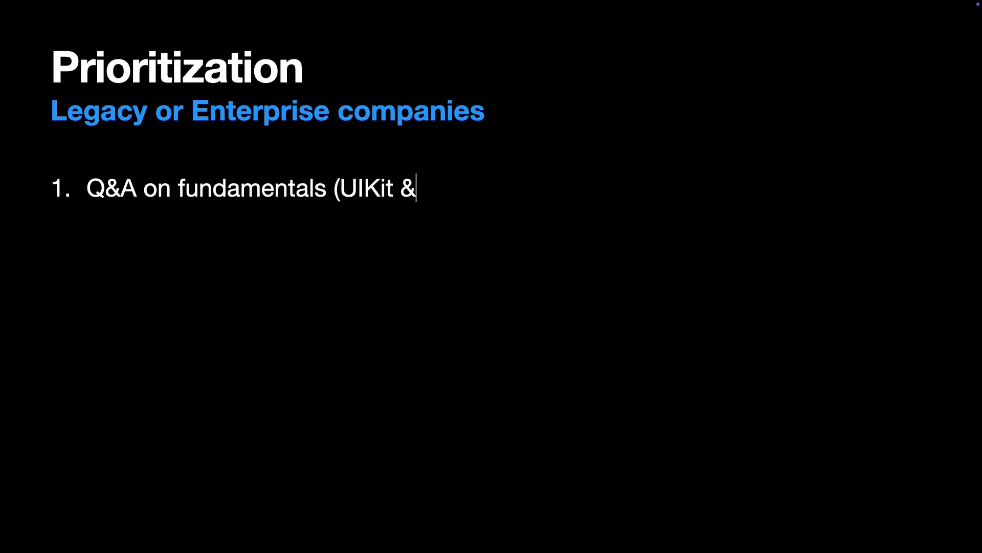
type("Objective-C interoperability)")
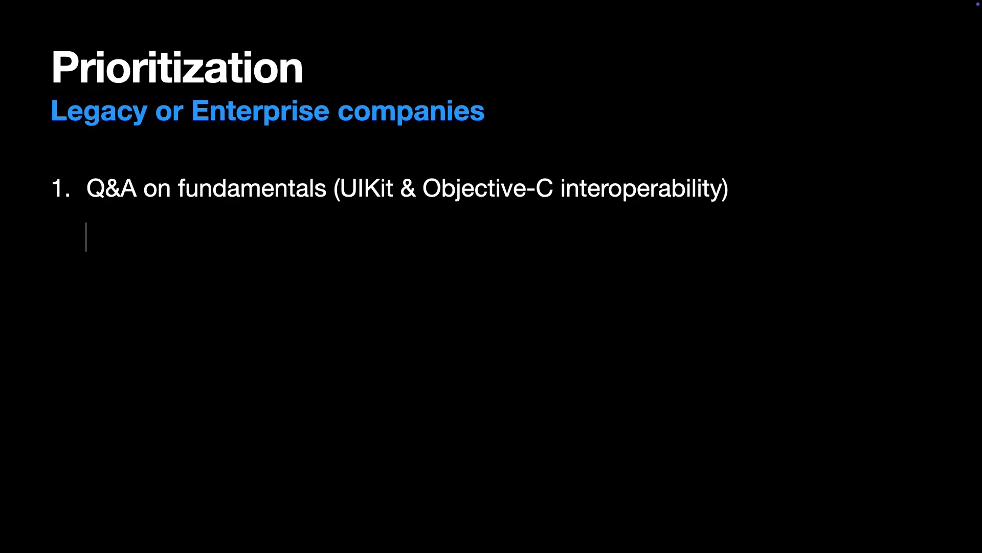
type("Debugging existing project")
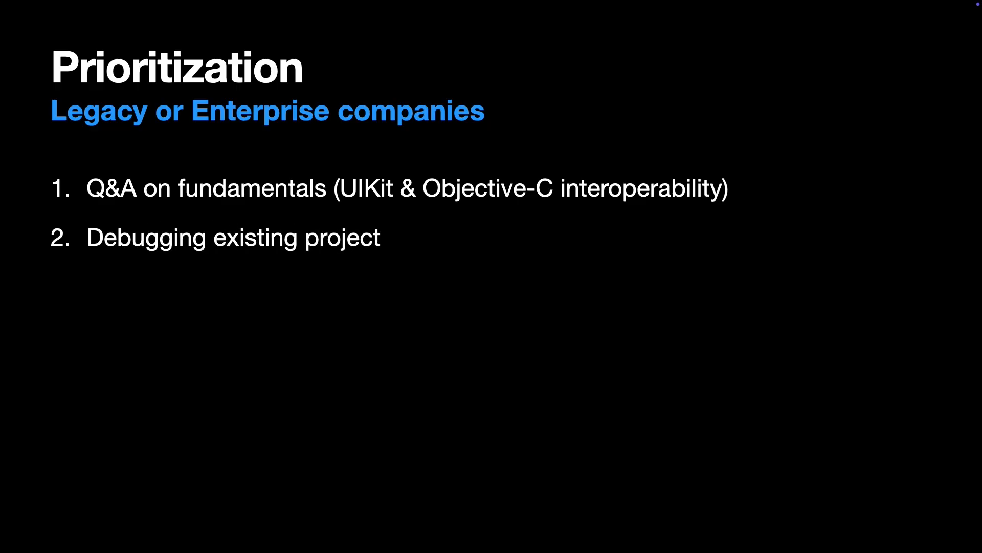
type("Coding a small app")
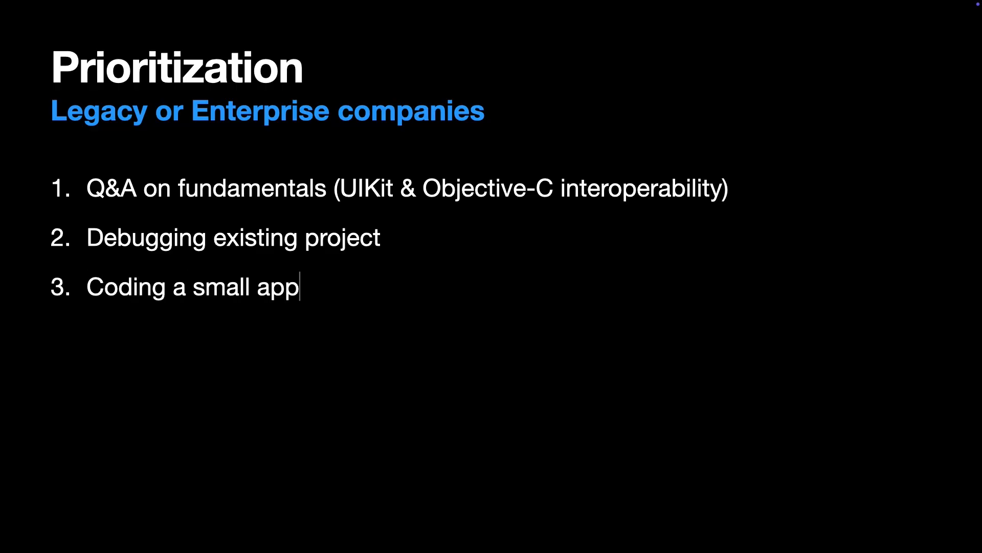